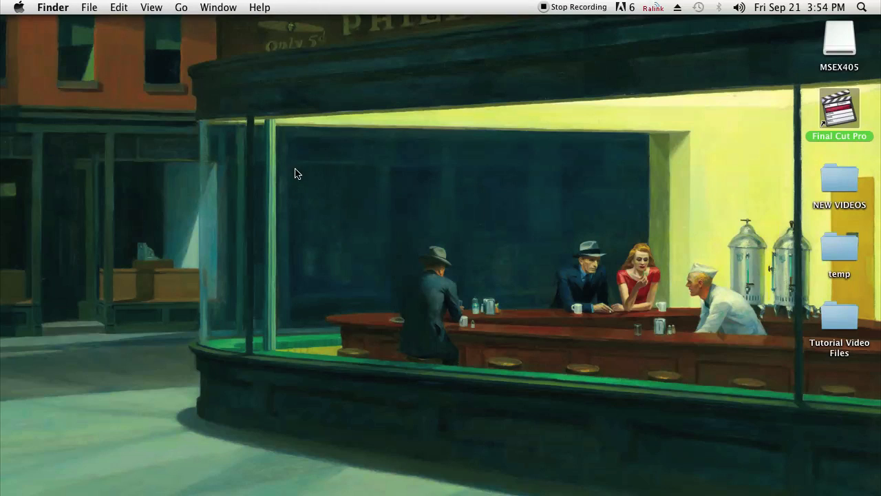
mouse_move(261, 173)
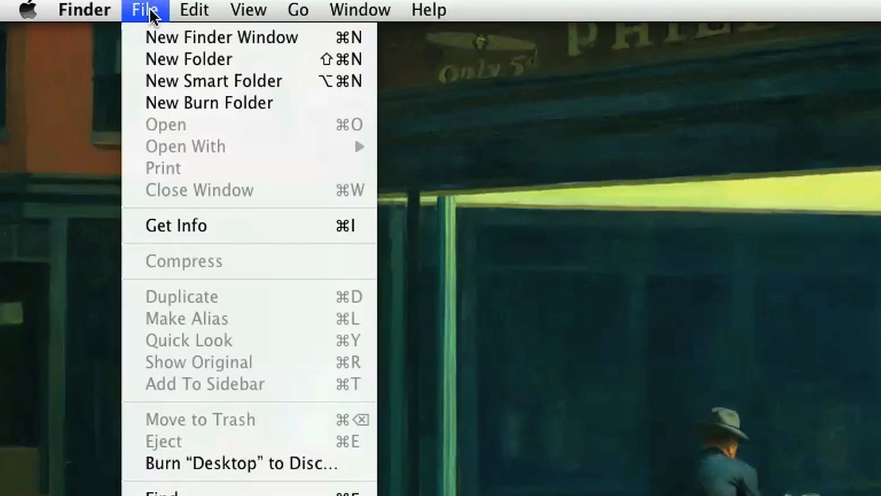
Step: Create a New Smart Folder and sort its results by Kind
left_click(214, 79)
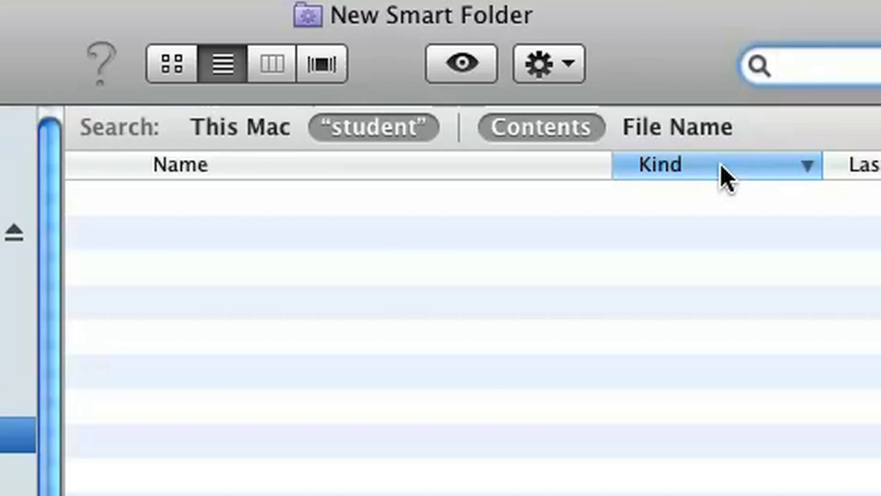
left_click(813, 65)
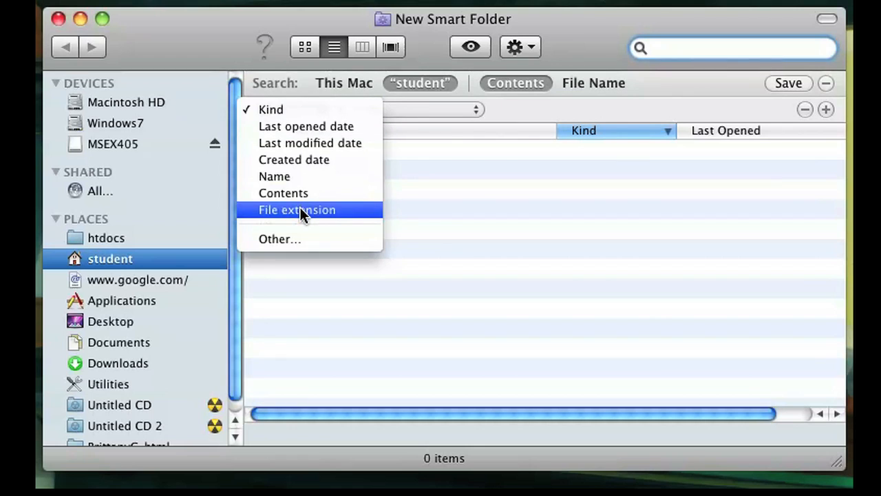
Step: Set the search rule to File extension, then browse the Other… attribute list down to File extension
left_click(298, 209)
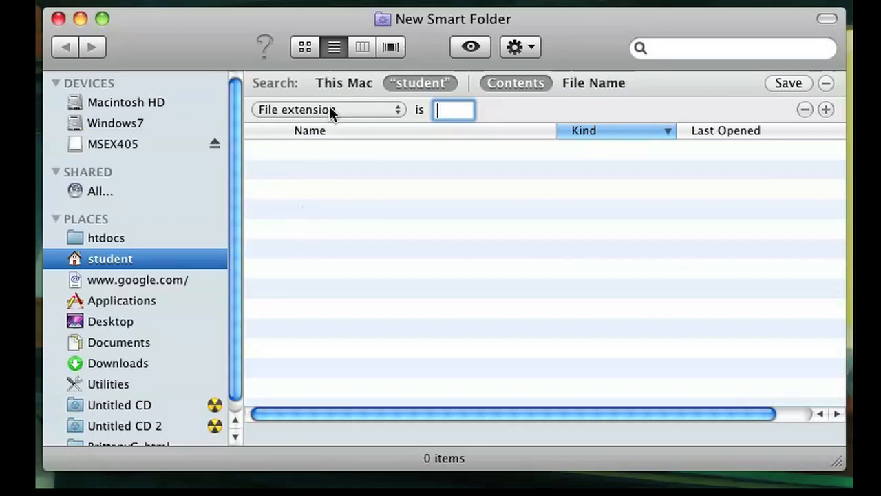
left_click(328, 110)
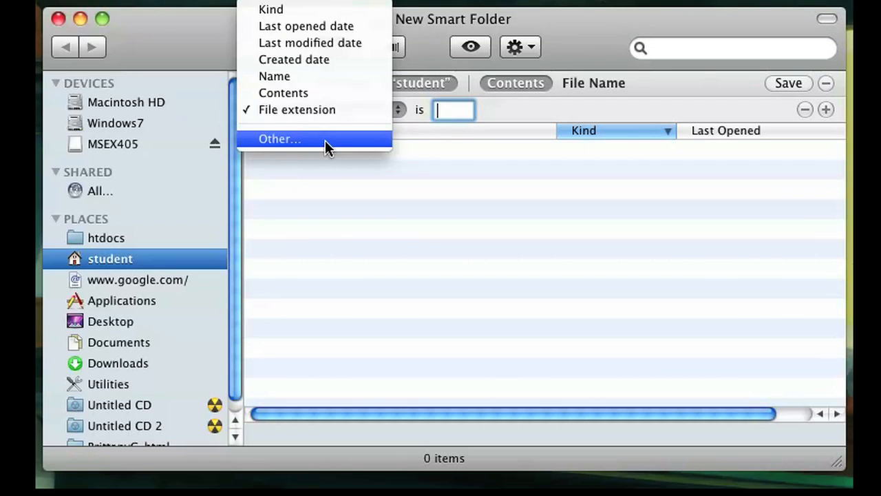
left_click(279, 138)
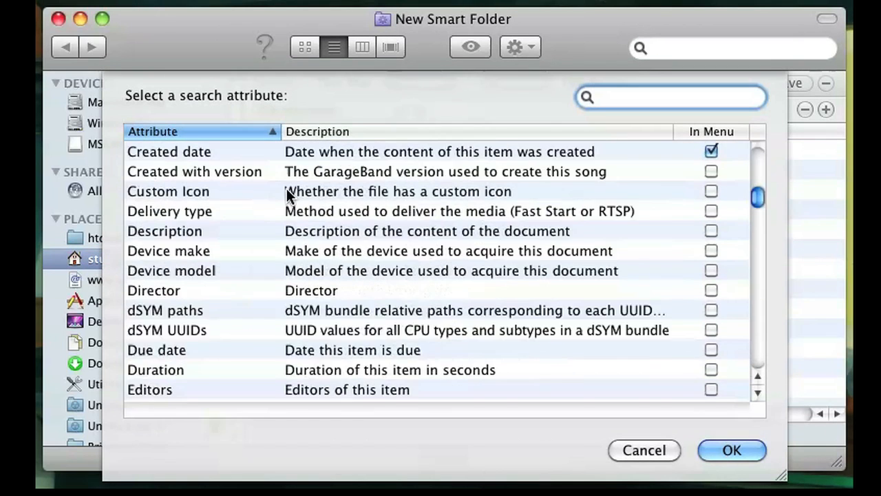
scroll("down", 3)
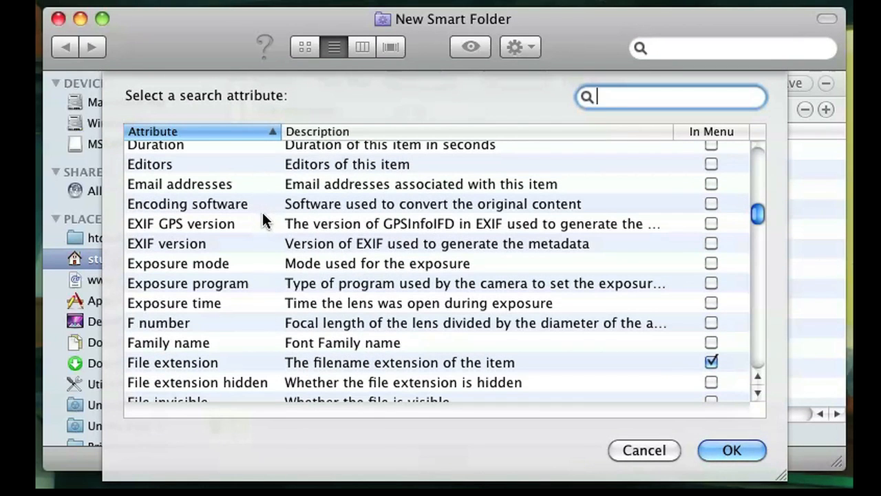